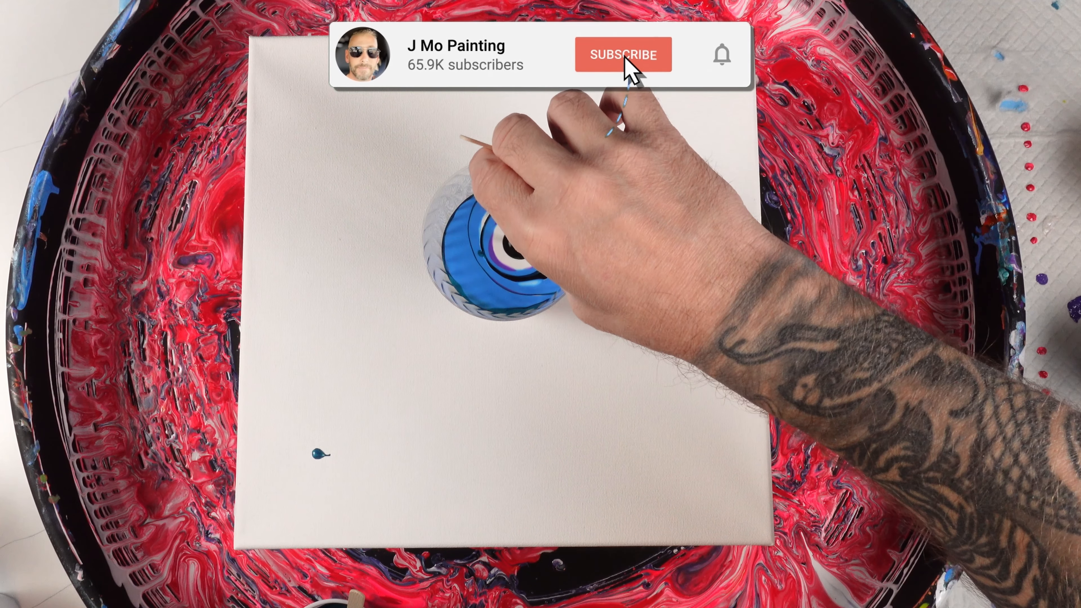
click(620, 55)
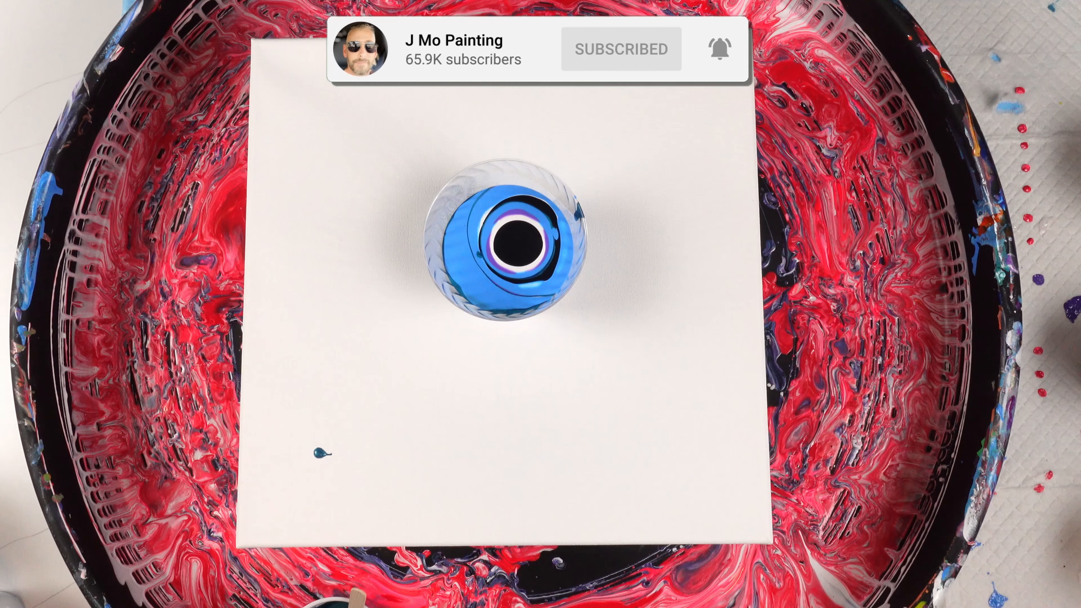